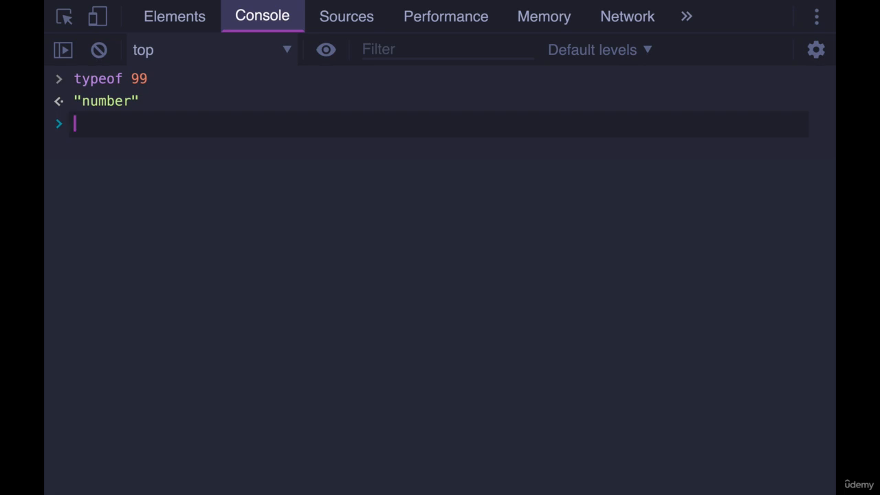
Evaluate typeof true to get "boolean".
type("typeof true")
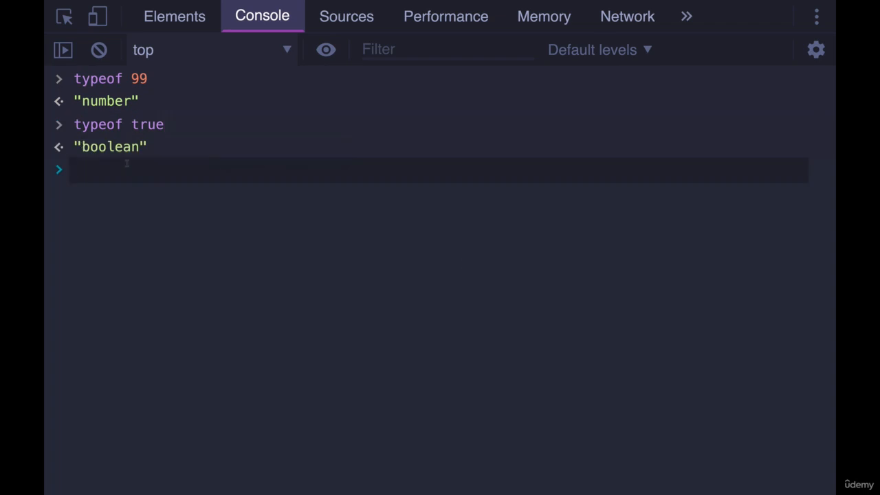
Declare const mystery = '99 balloons' and run it.
type("console")
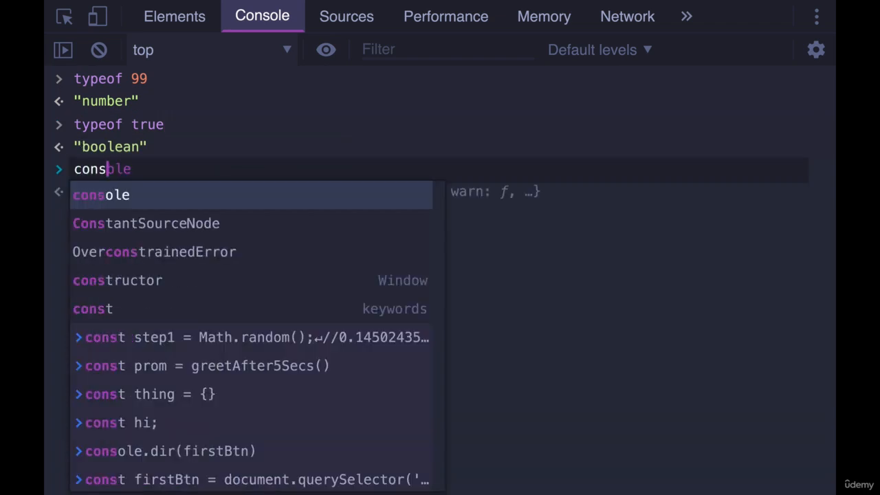
type("const mystery =")
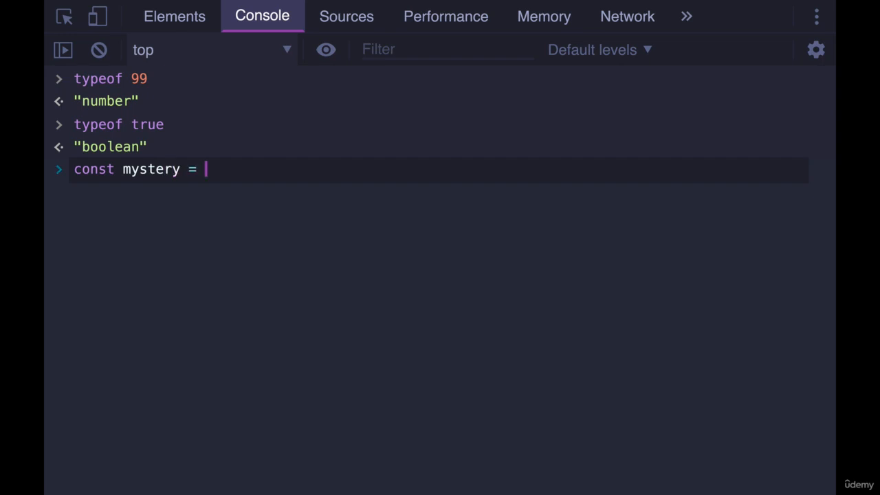
type("'")
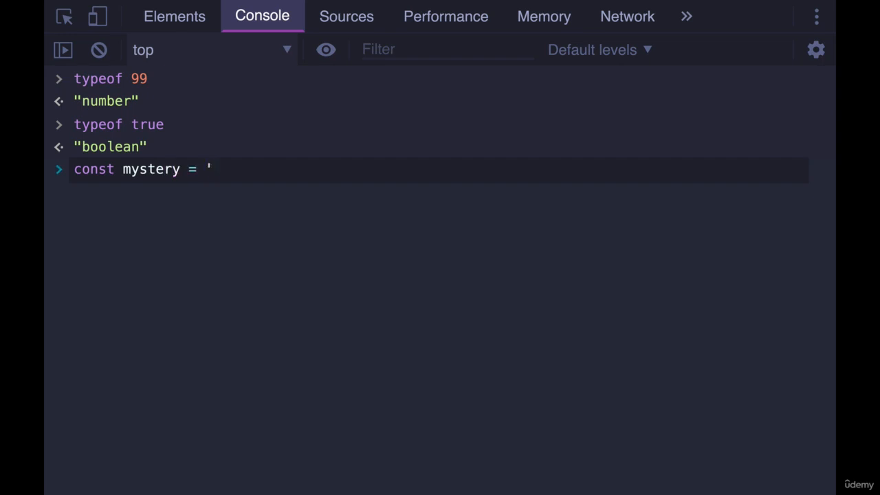
type("99 ball")
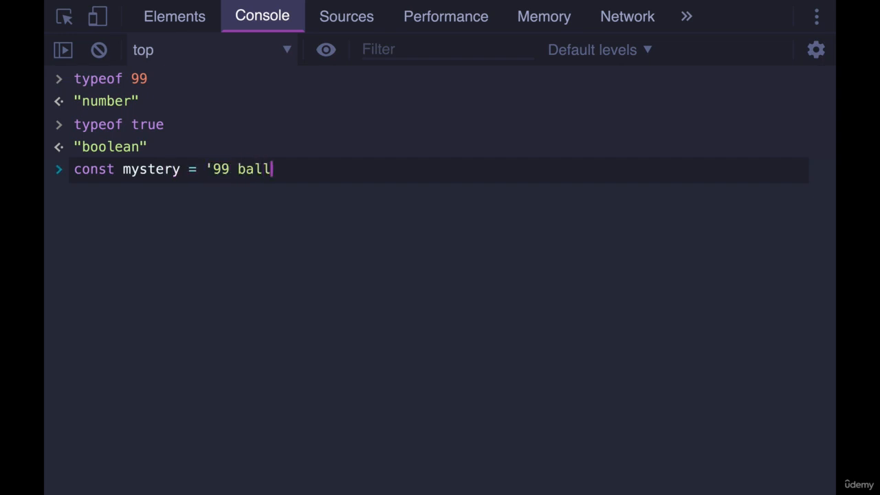
type("oons'")
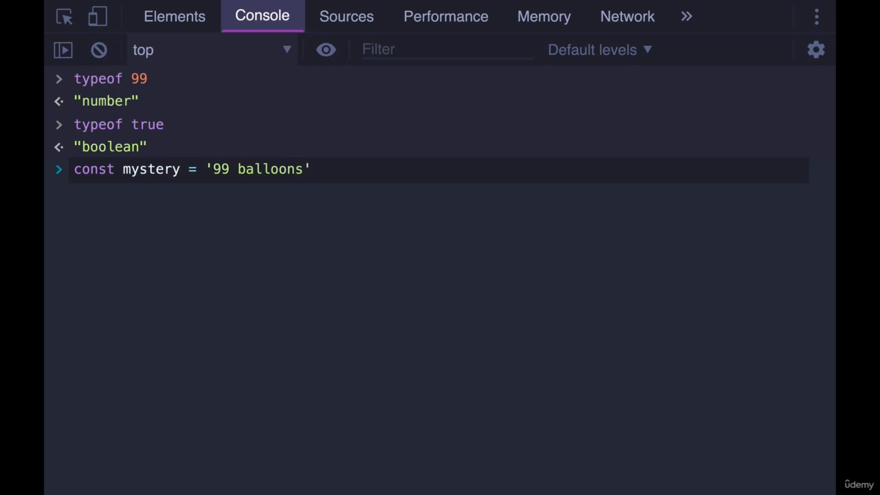
key("Enter")
type("typeof ")
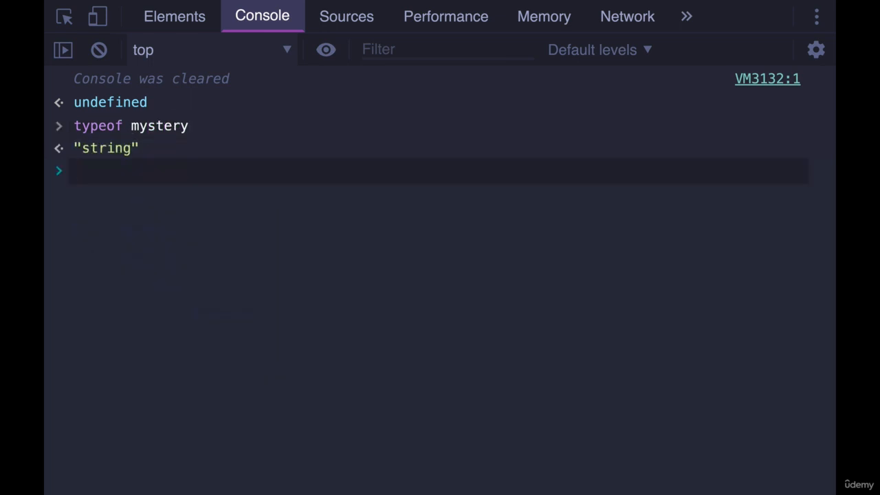
Evaluate typeof mystery for "string" and print mystery's value "99 balloons".
type("mystery")
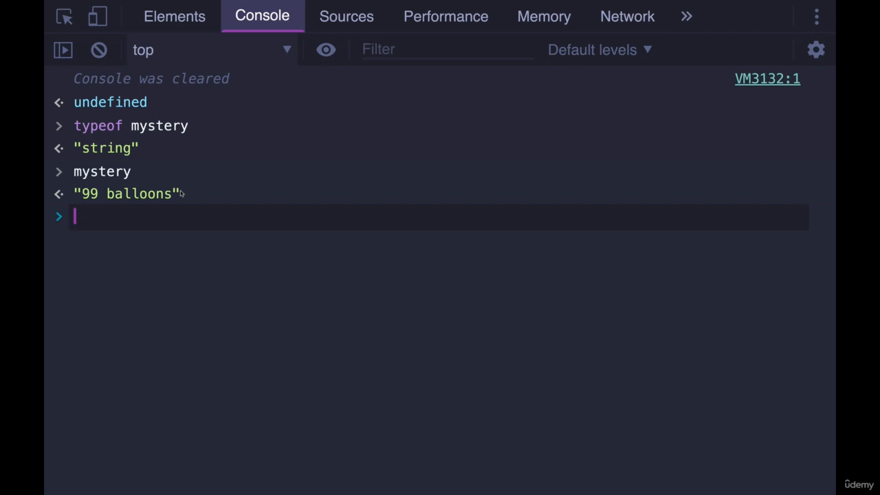
type("typeof")
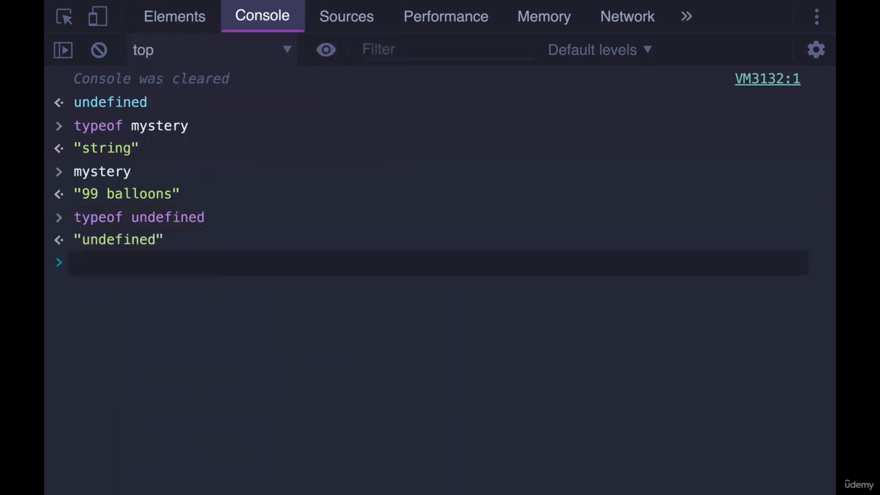
Evaluate typeof undefined to get "undefined".
type("typeof")
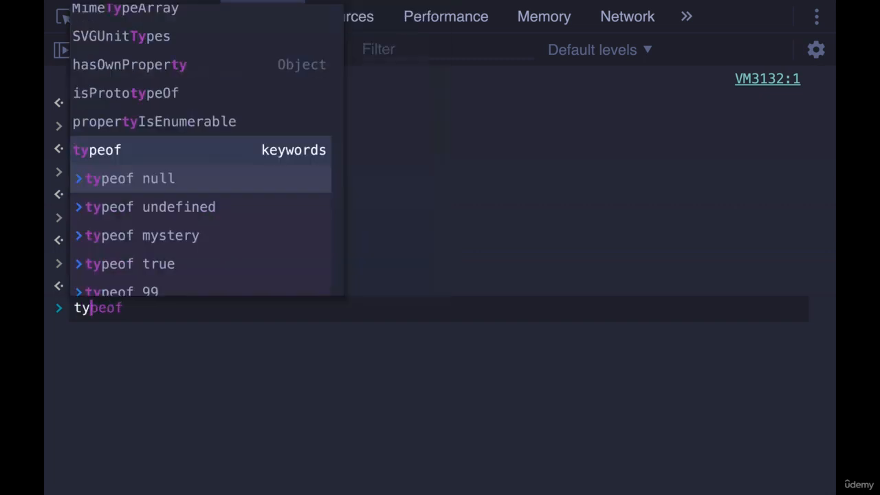
Evaluate typeof null to get "object".
type("()")
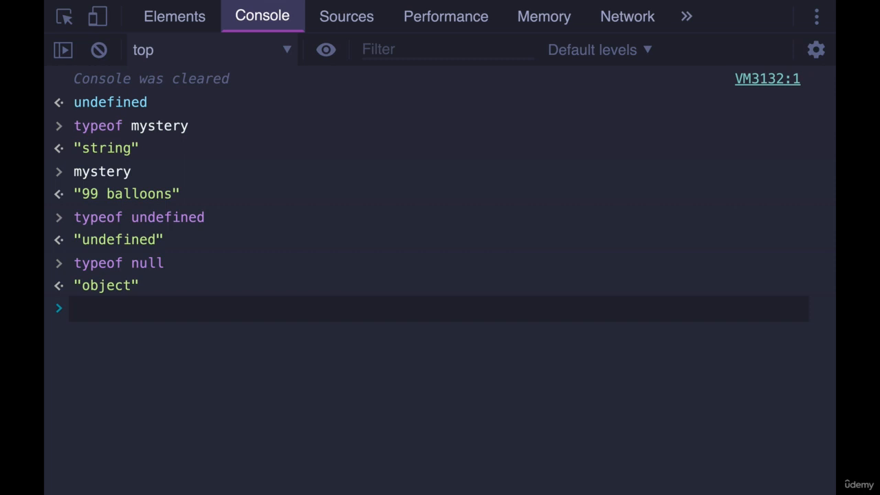
type("+")
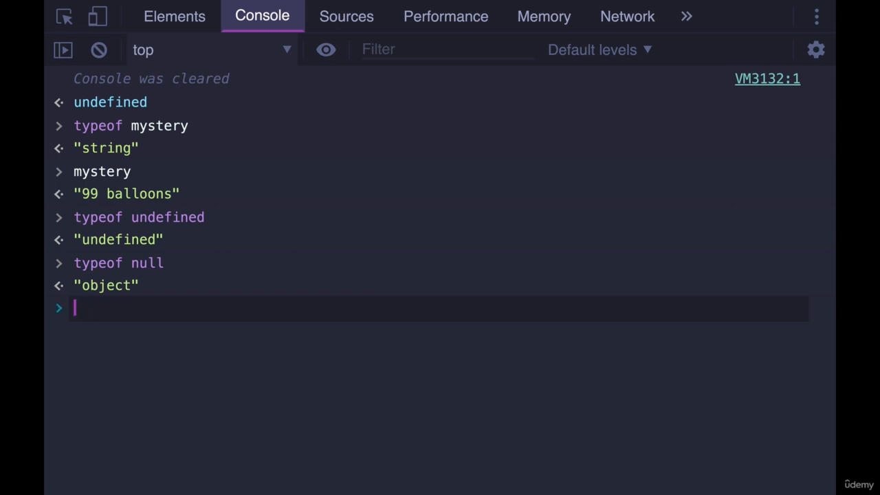
Declare const x = 3, discard a half-written typeof line, and start a new typeof expression.
type("=")
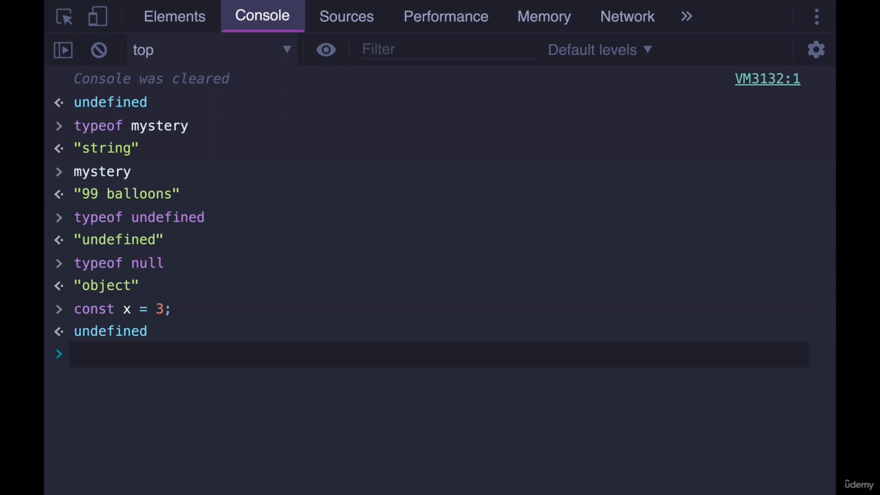
type("typeof")
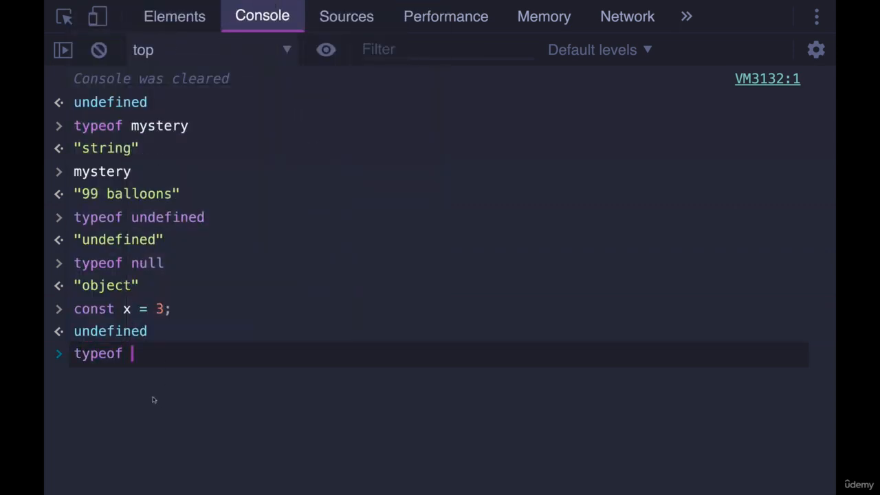
key("Backspace")
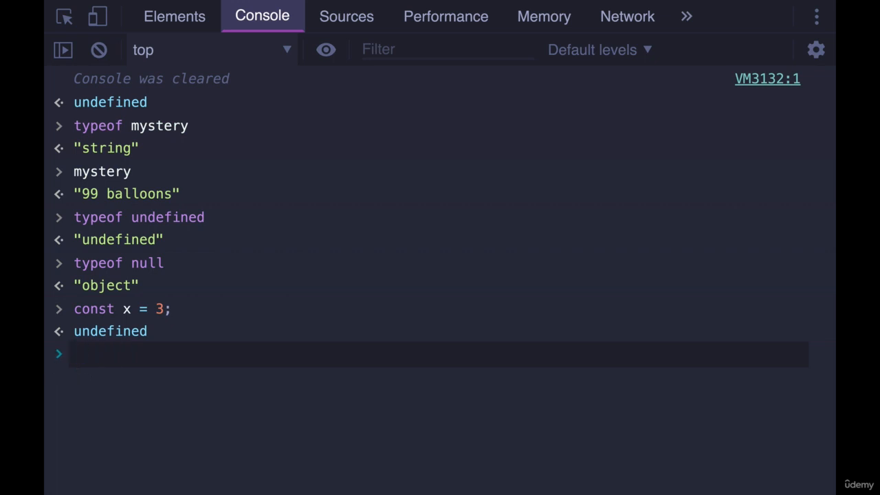
type("typeof")
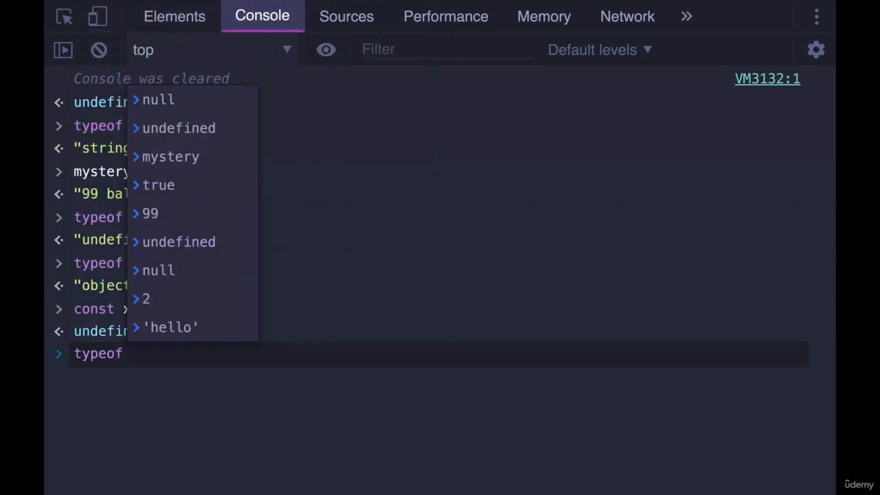